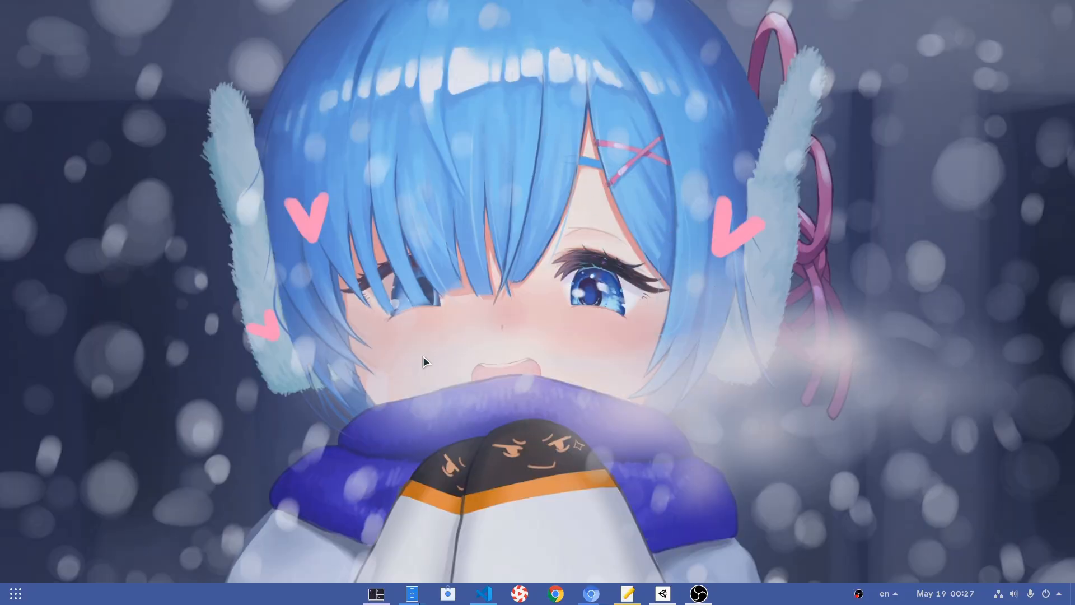
mouse_move(414, 105)
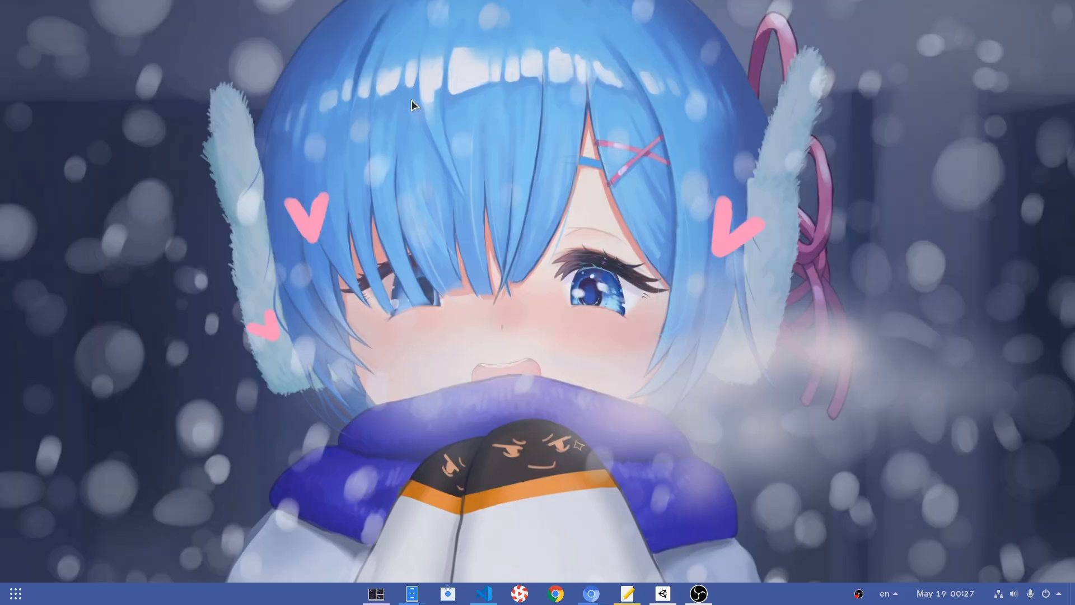
mouse_move(601, 371)
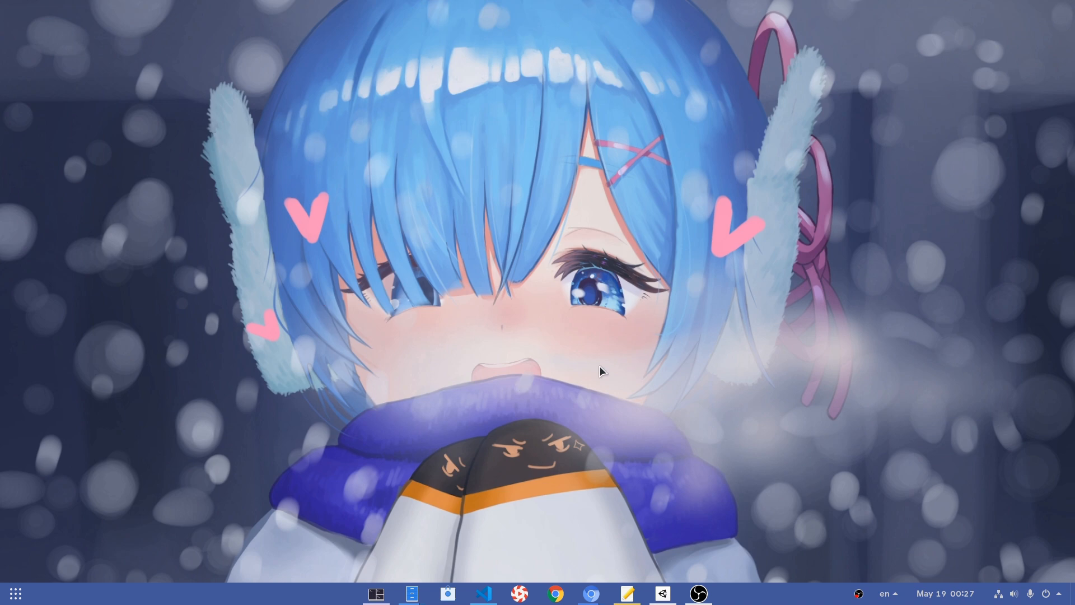
mouse_move(466, 200)
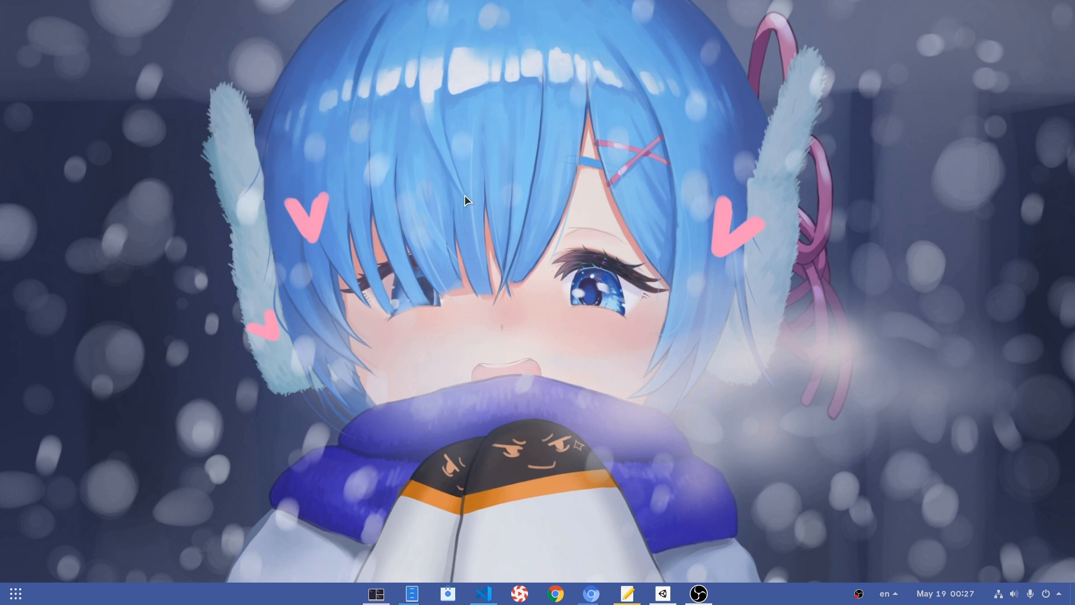
Switch to the Chromium window with the mutter merge request and select its whole title.
click(590, 594)
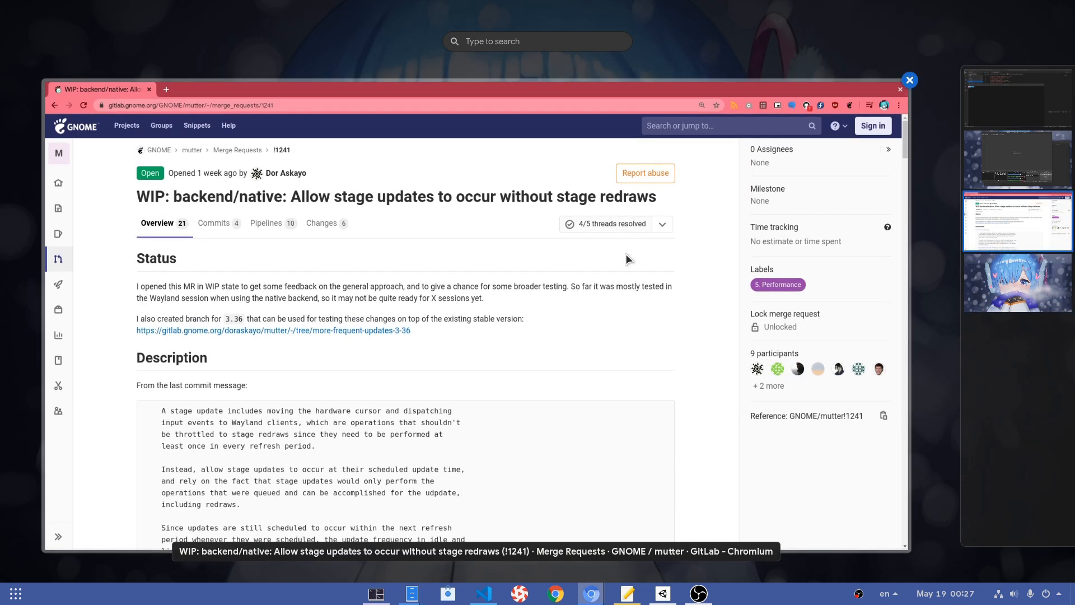
click(910, 80)
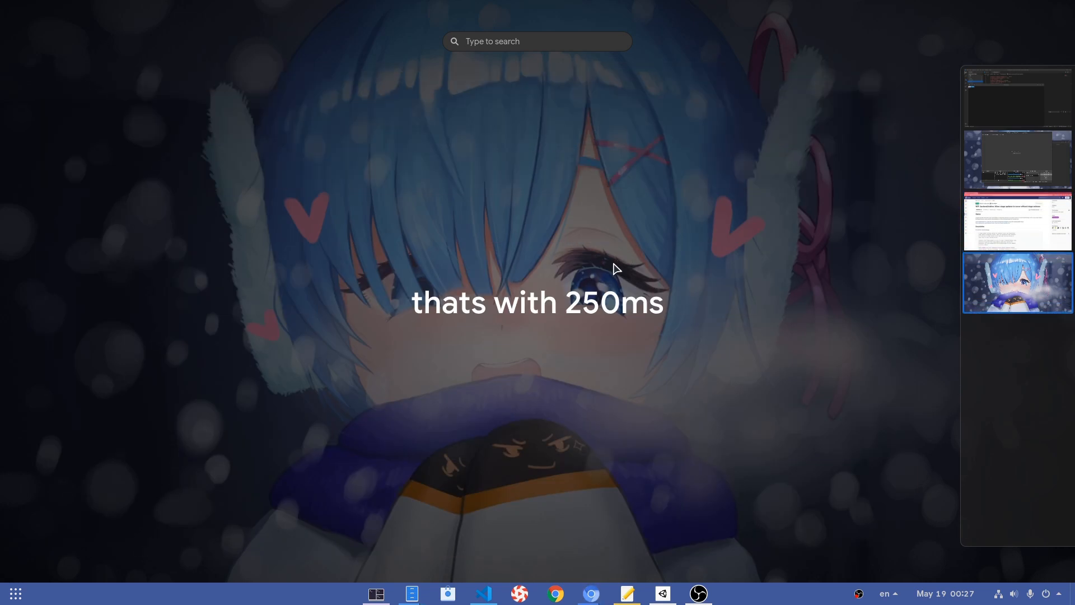
mouse_move(50, 585)
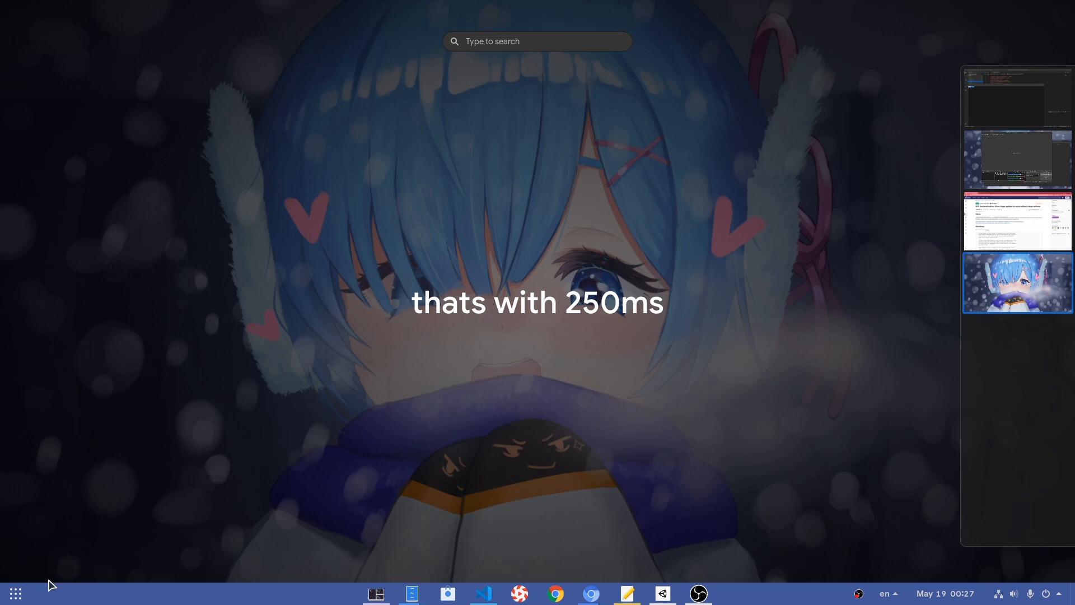
click(14, 594)
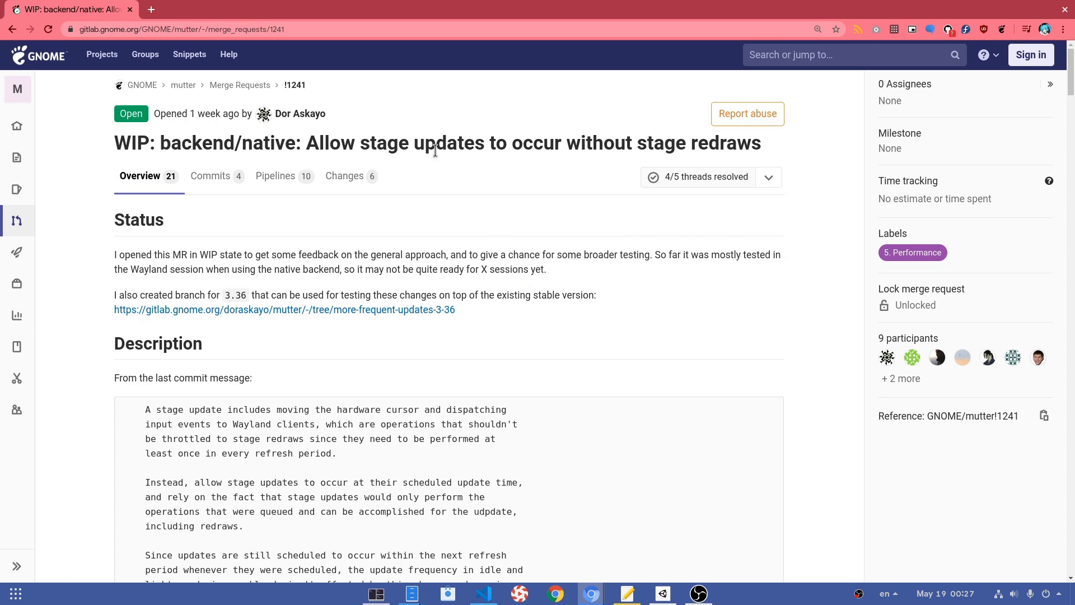
triple_click(437, 142)
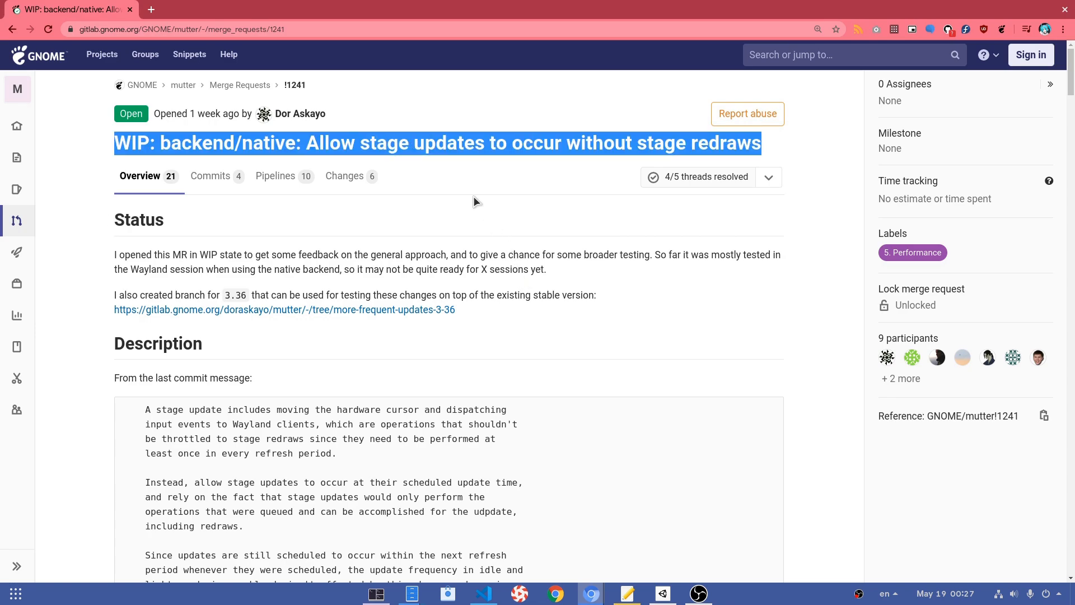
Scroll to the Hardware Cursor Update Frequency section with the Before and After videos.
scroll(down, 3)
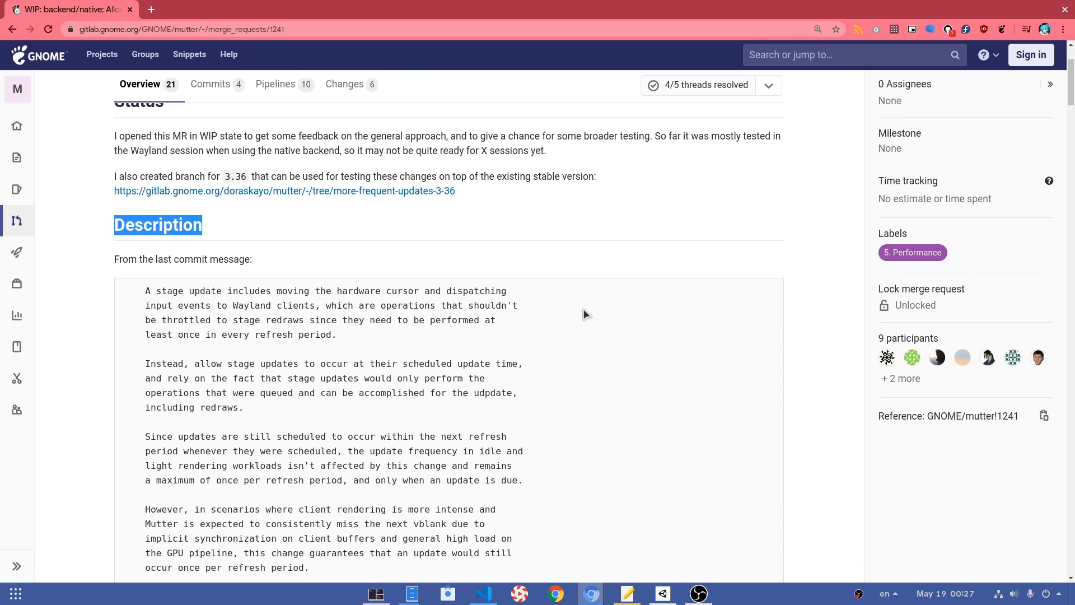
scroll(down, 3)
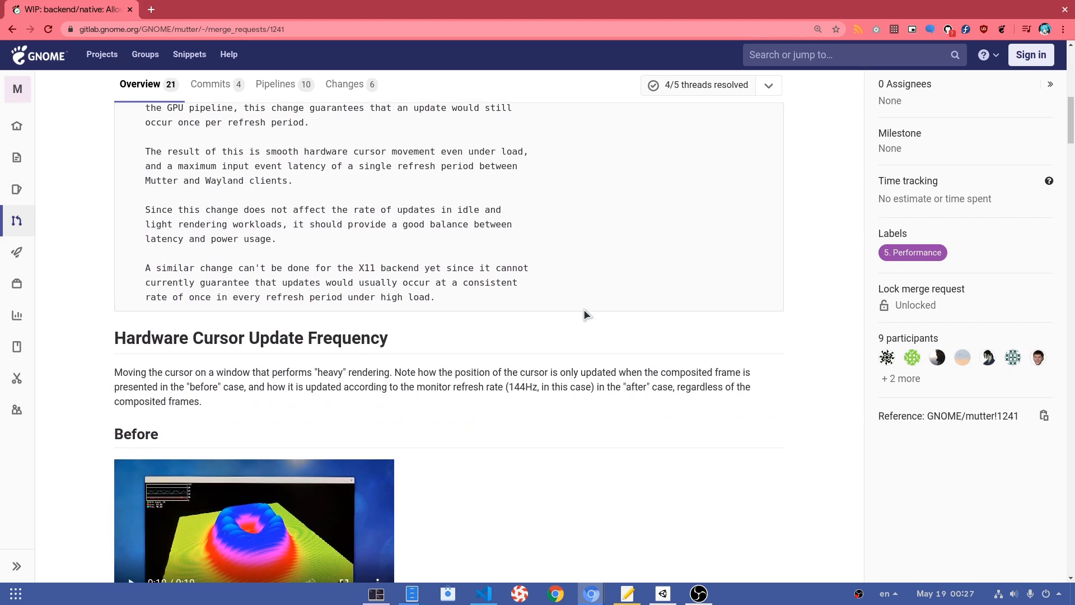
scroll(down, 3)
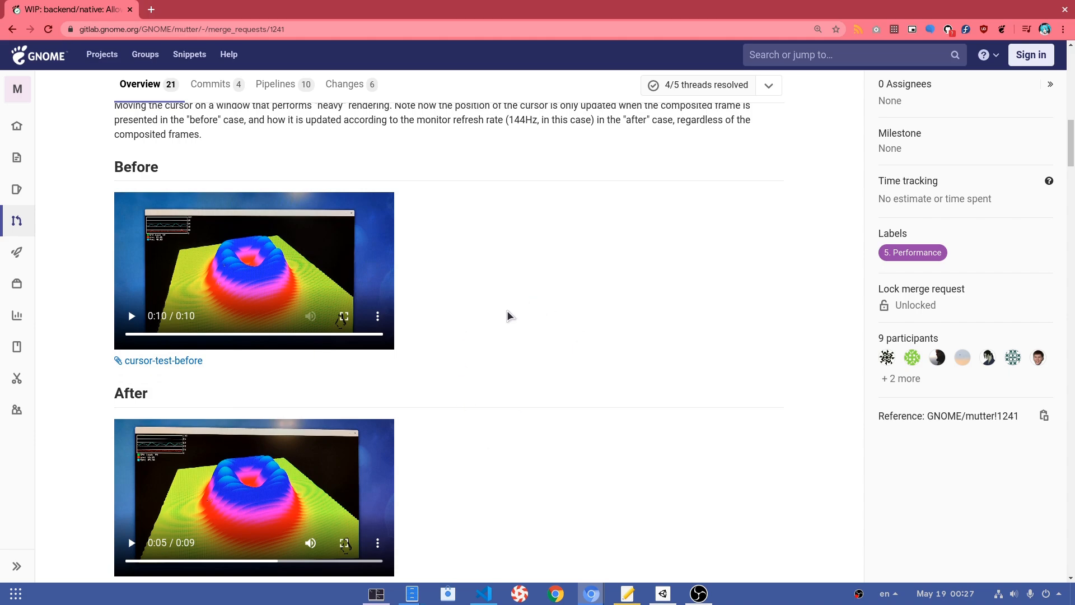
scroll(down, 3)
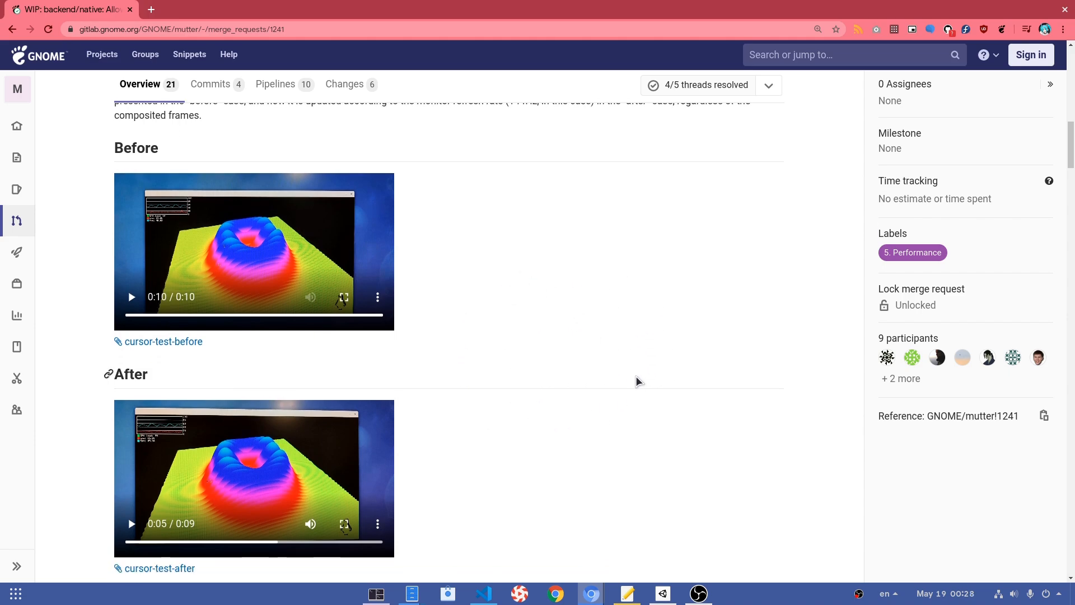
scroll(down, 3)
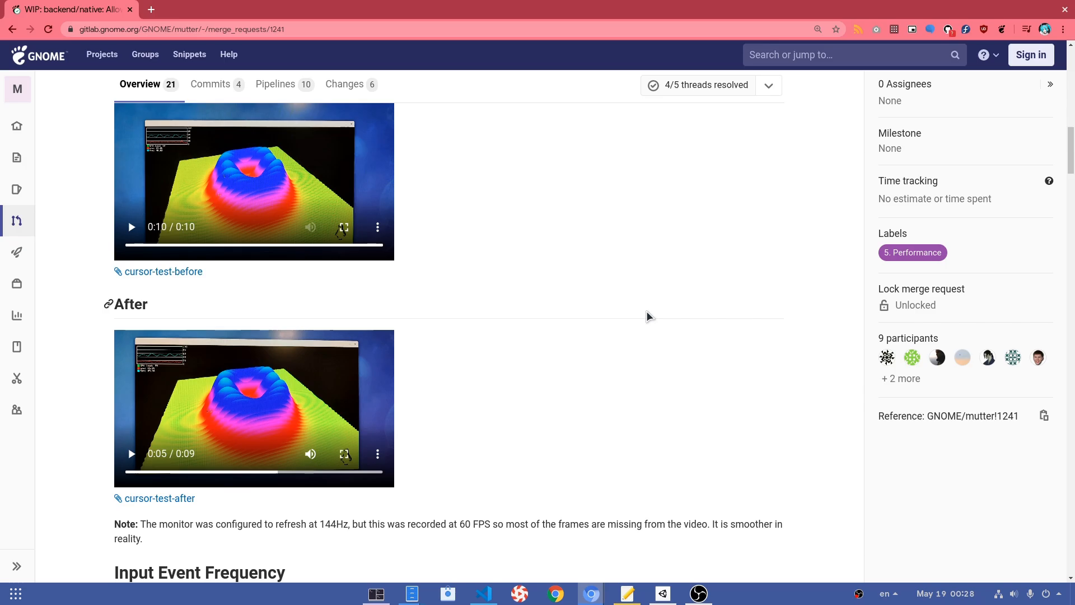